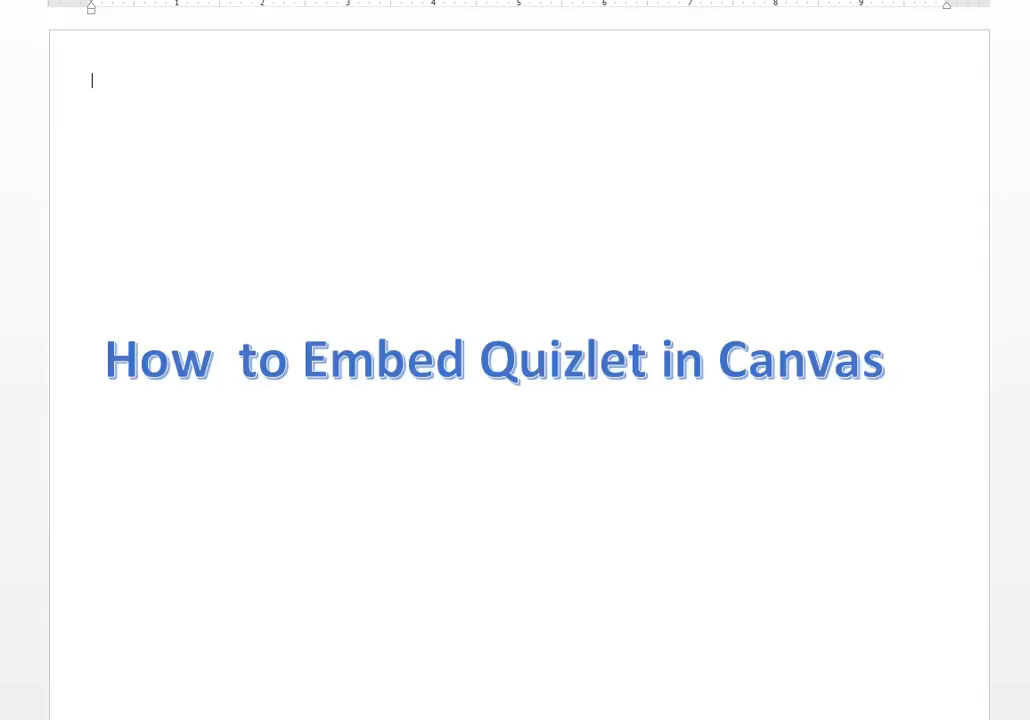
- Go from the Front Page to View All Pages and start a new untitled page
left_click(39, 349)
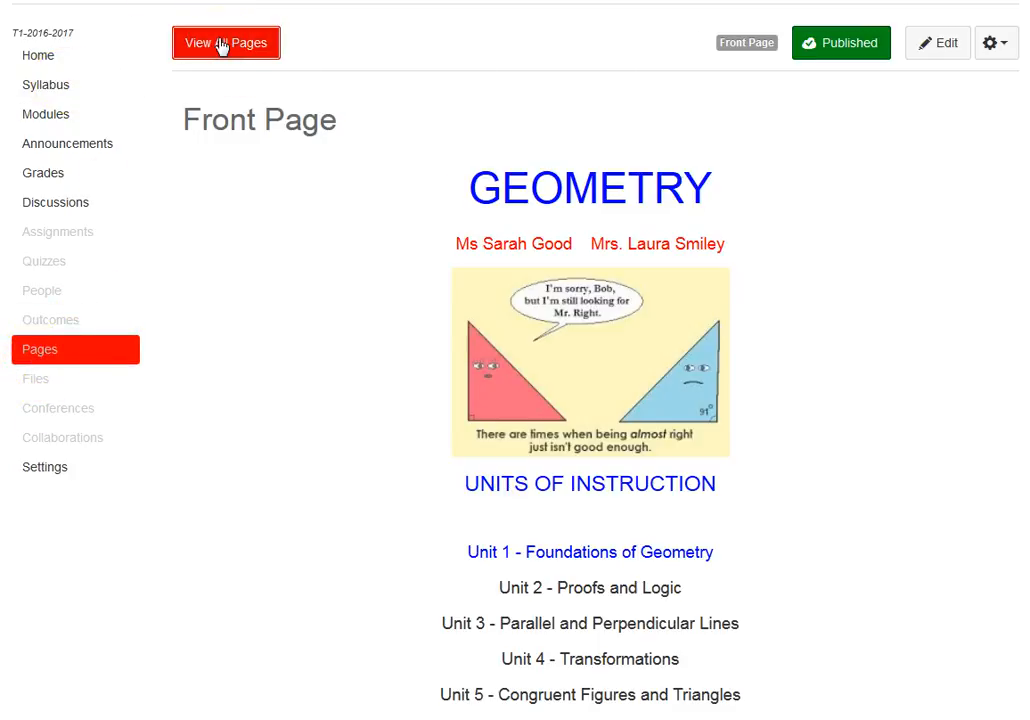
left_click(226, 42)
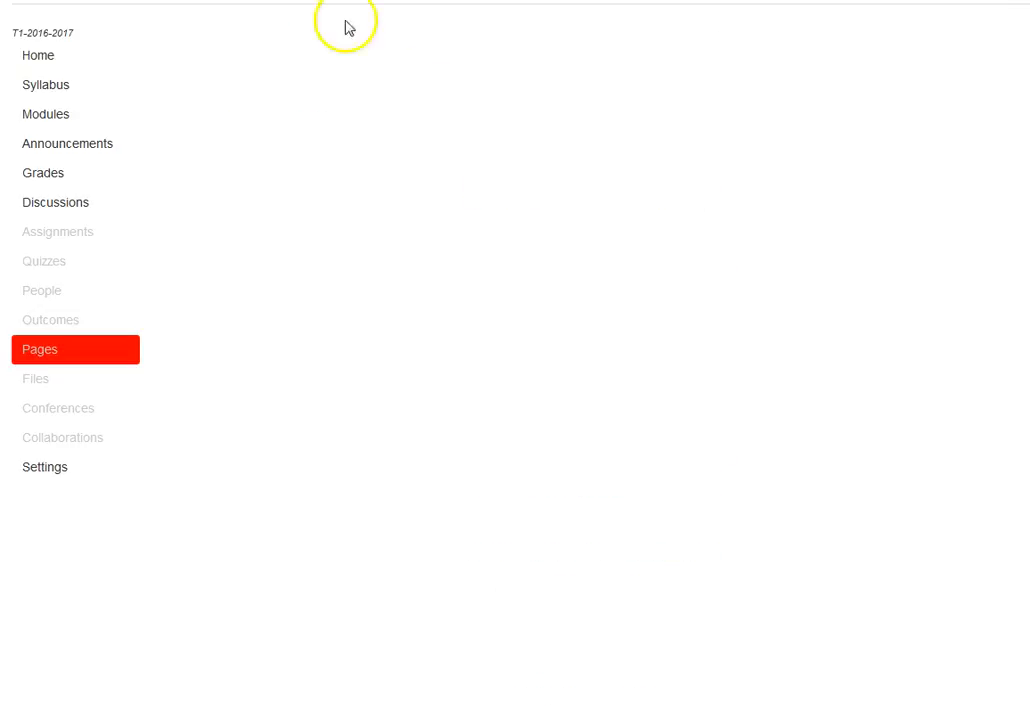
left_click(40, 349)
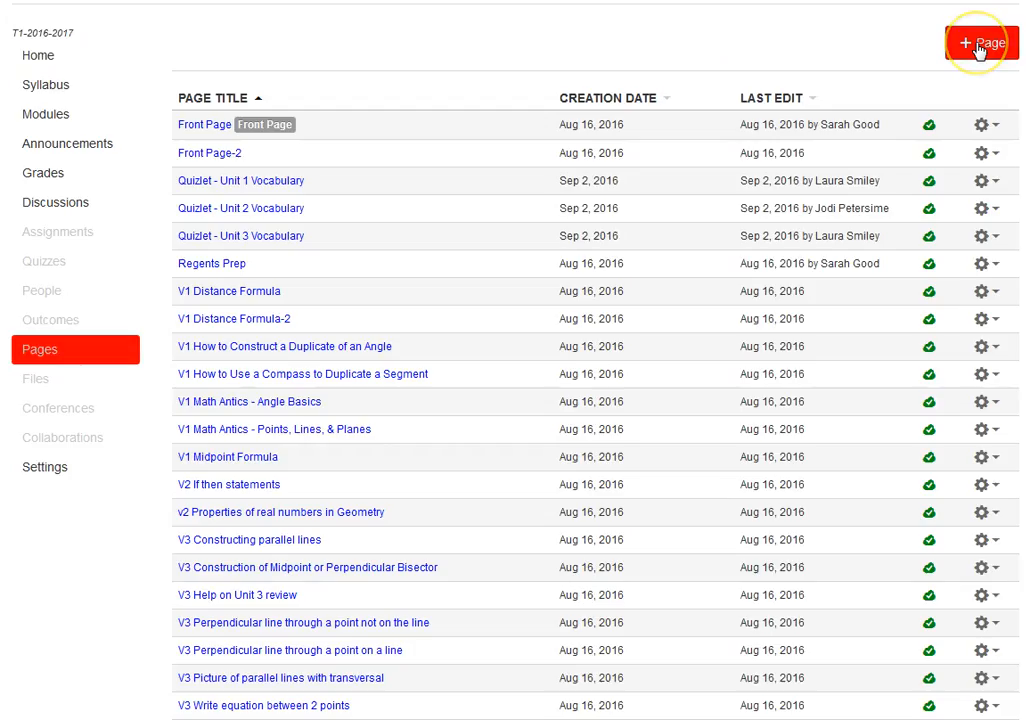
mouse_move(981, 43)
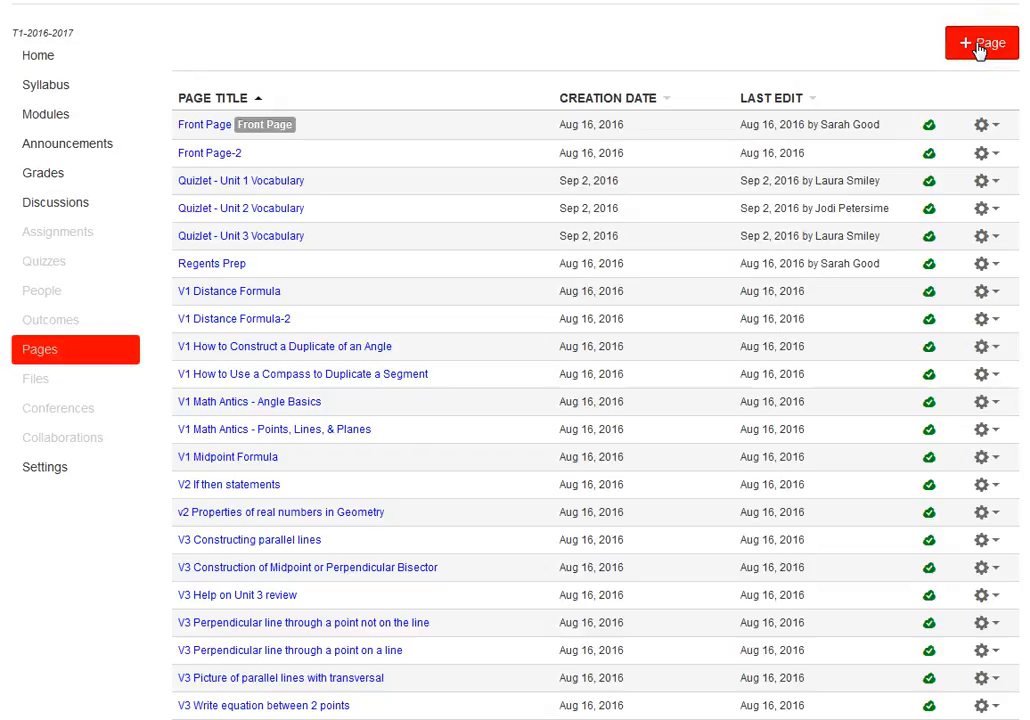
left_click(981, 43)
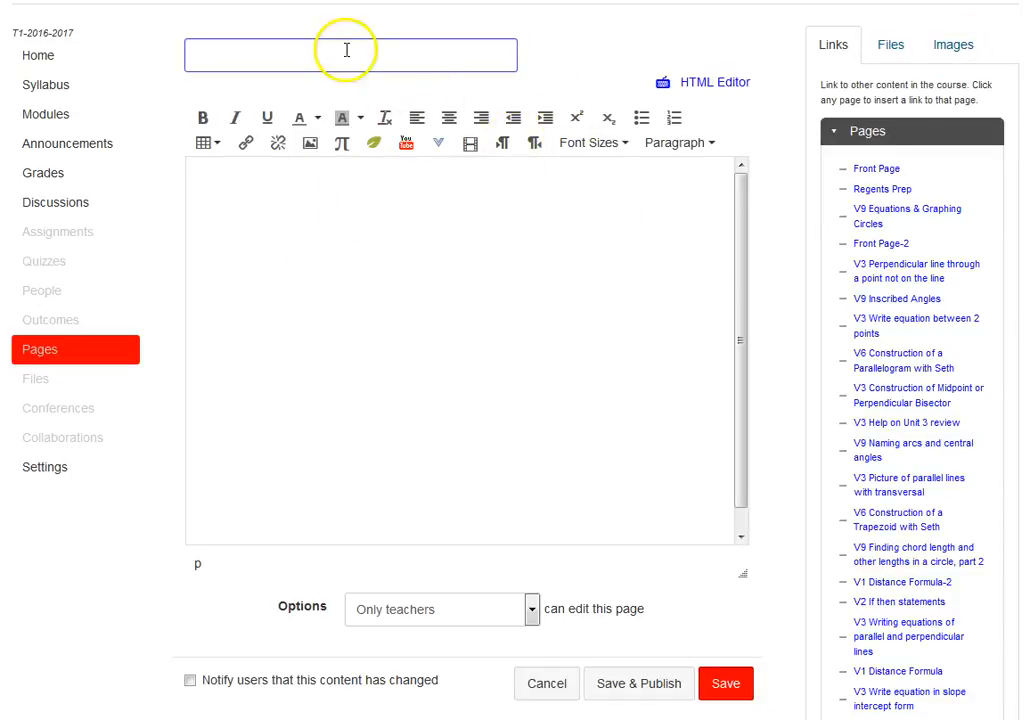
- Title the page 'Quizlet - Unit 2 Vocabulary' and bring up the Quizlet embed tool
left_click(350, 54)
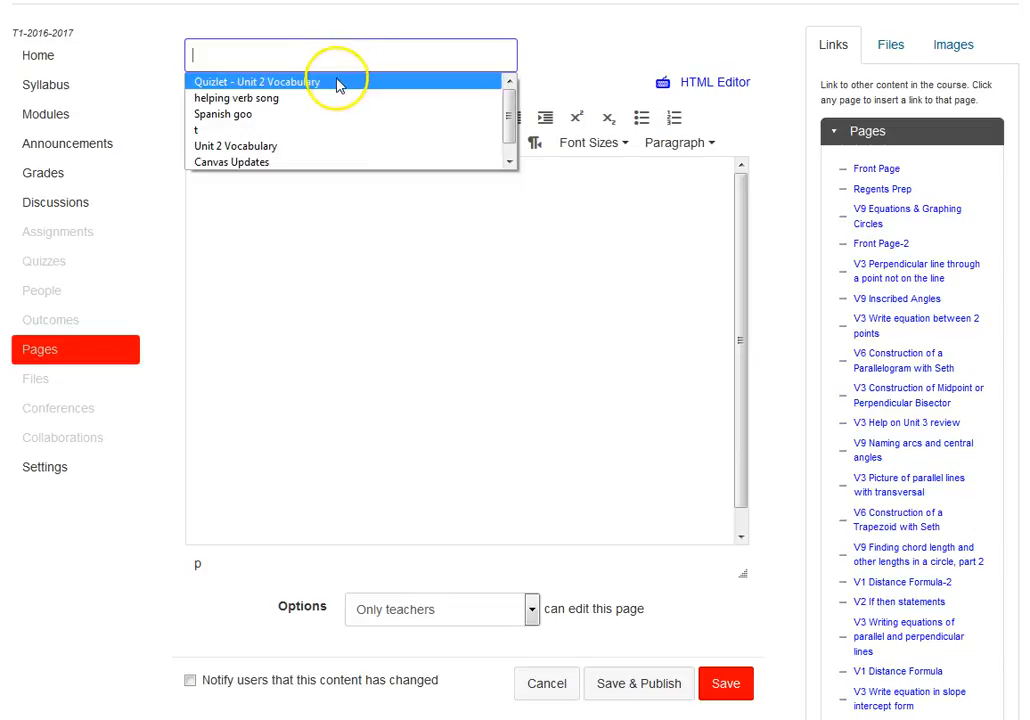
left_click(257, 81)
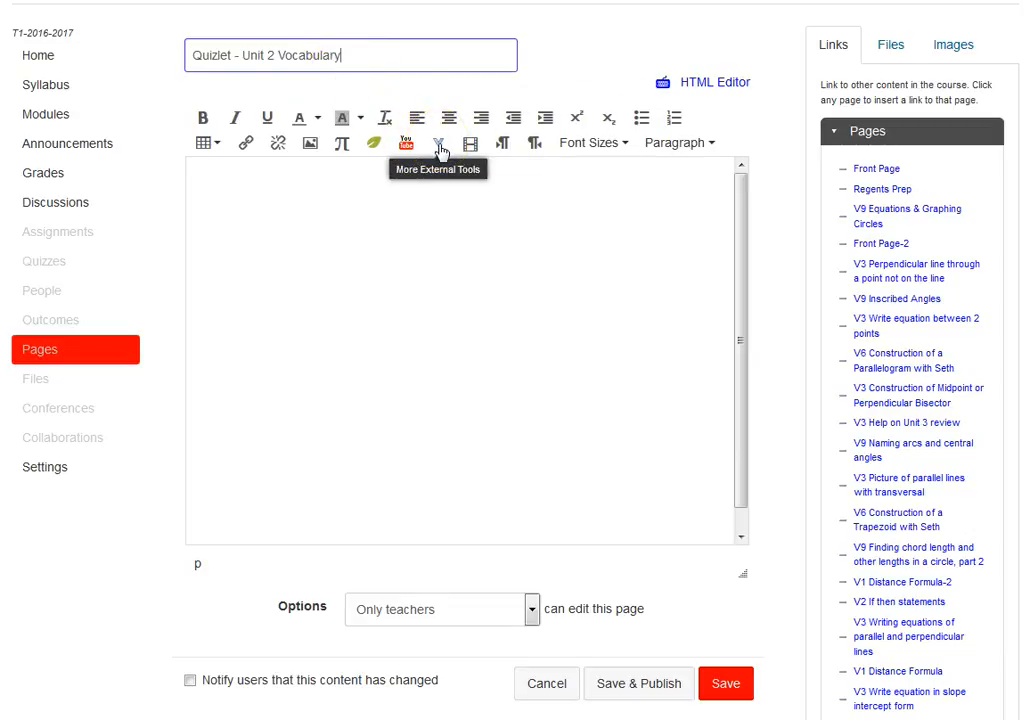
left_click(439, 143)
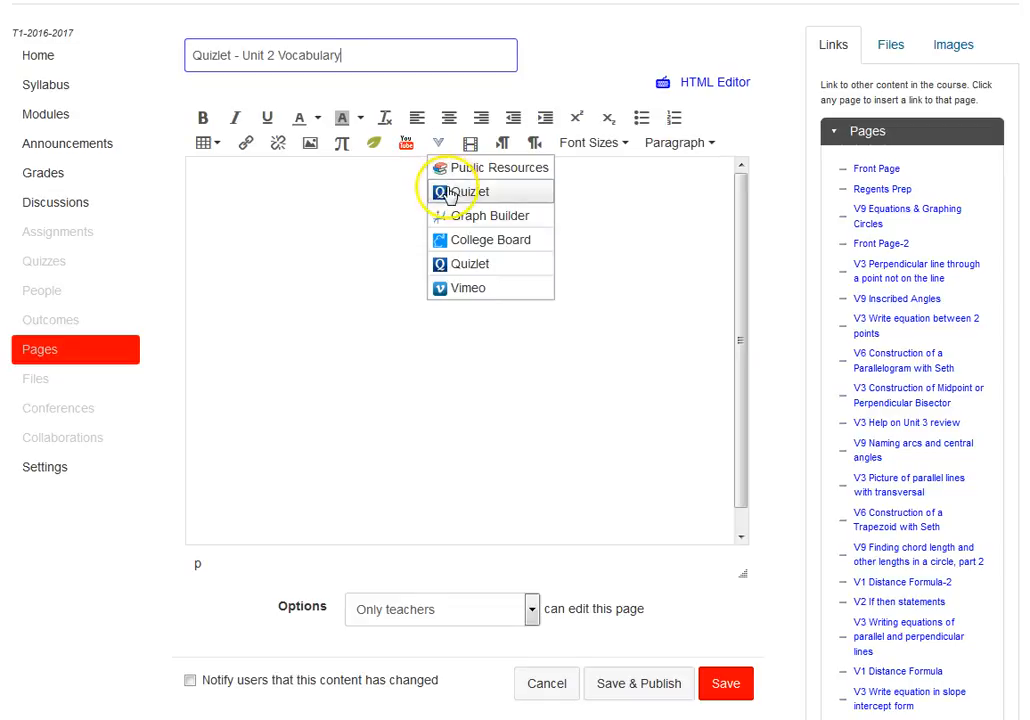
left_click(466, 191)
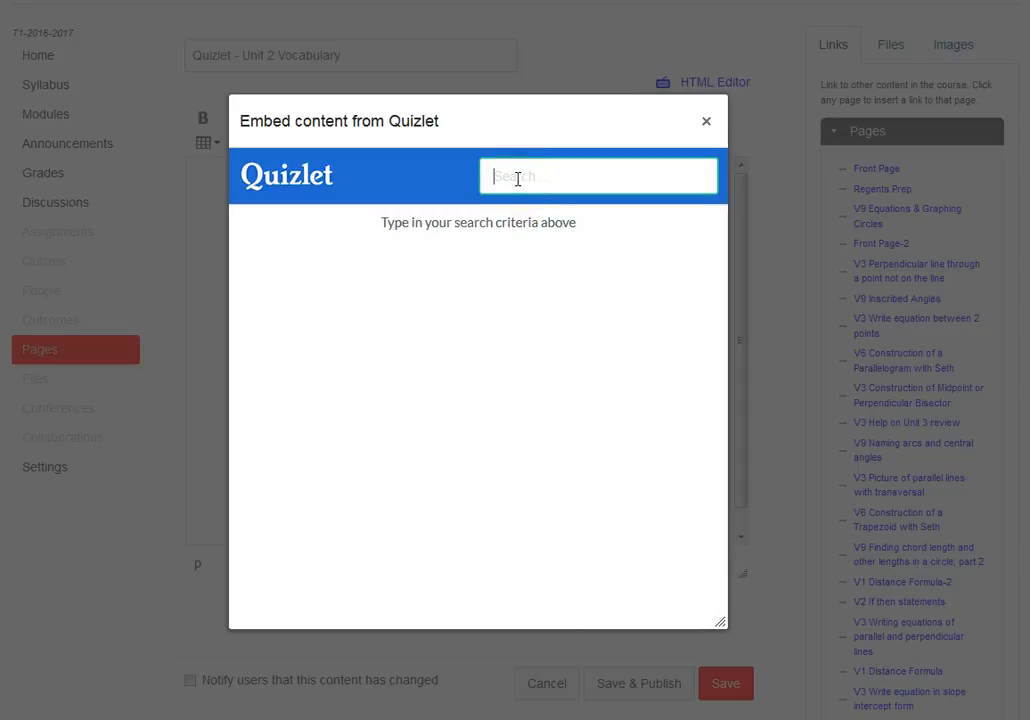
- Search Quizlet for 'laur', embed the CHS Unit 2 Vocabulary Geometry set, and Save & Publish
type("laurasmiley")
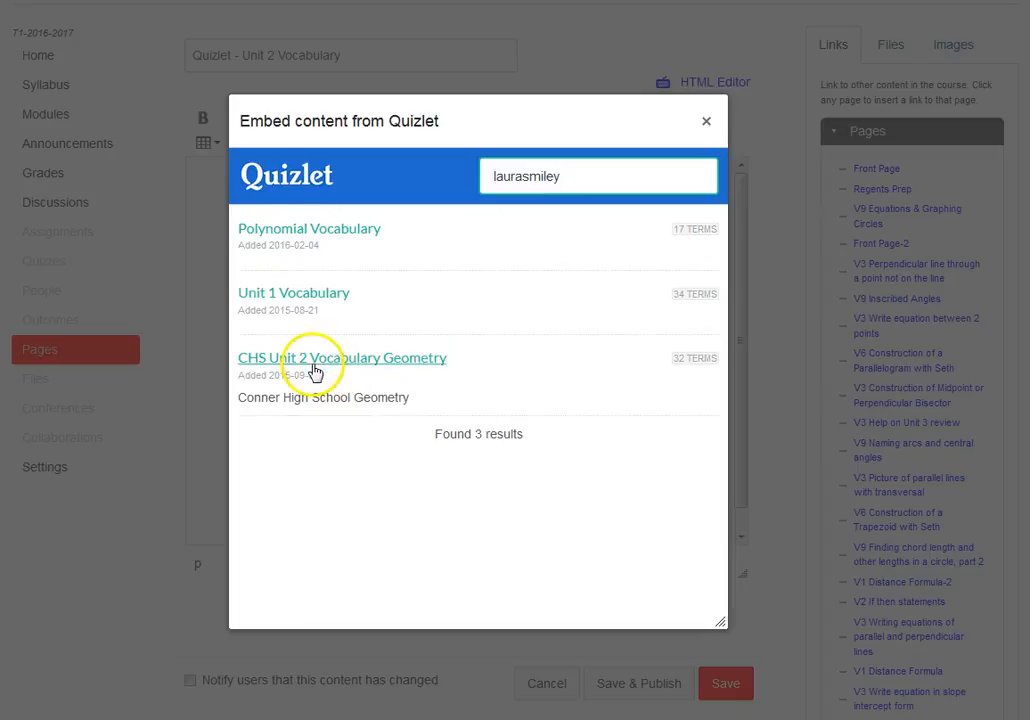
left_click(341, 357)
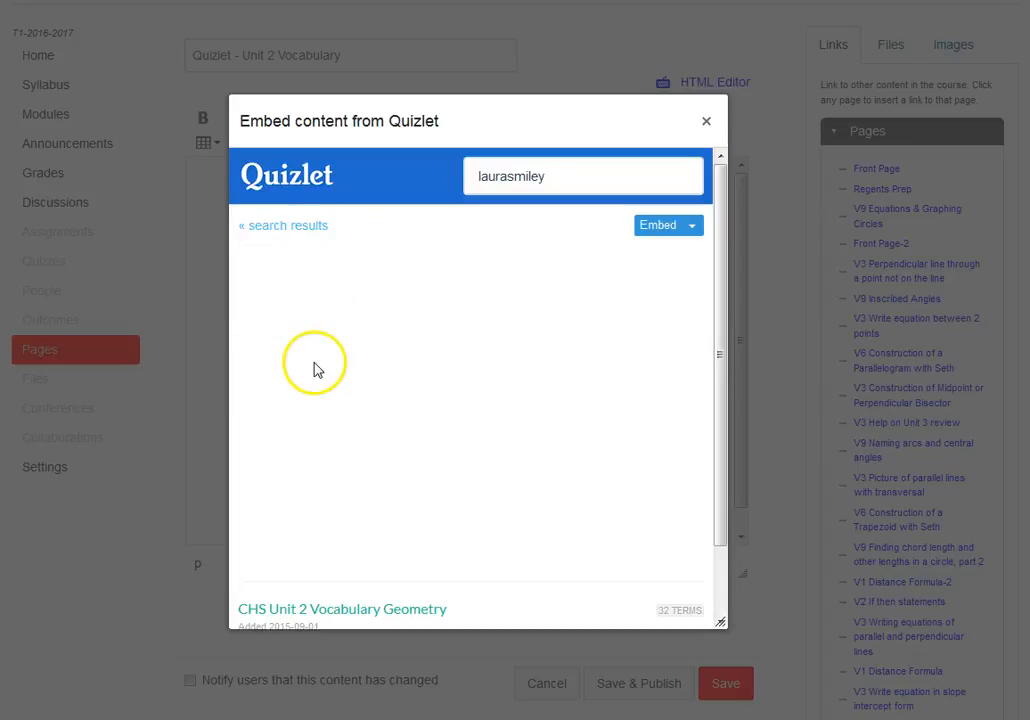
left_click(657, 225)
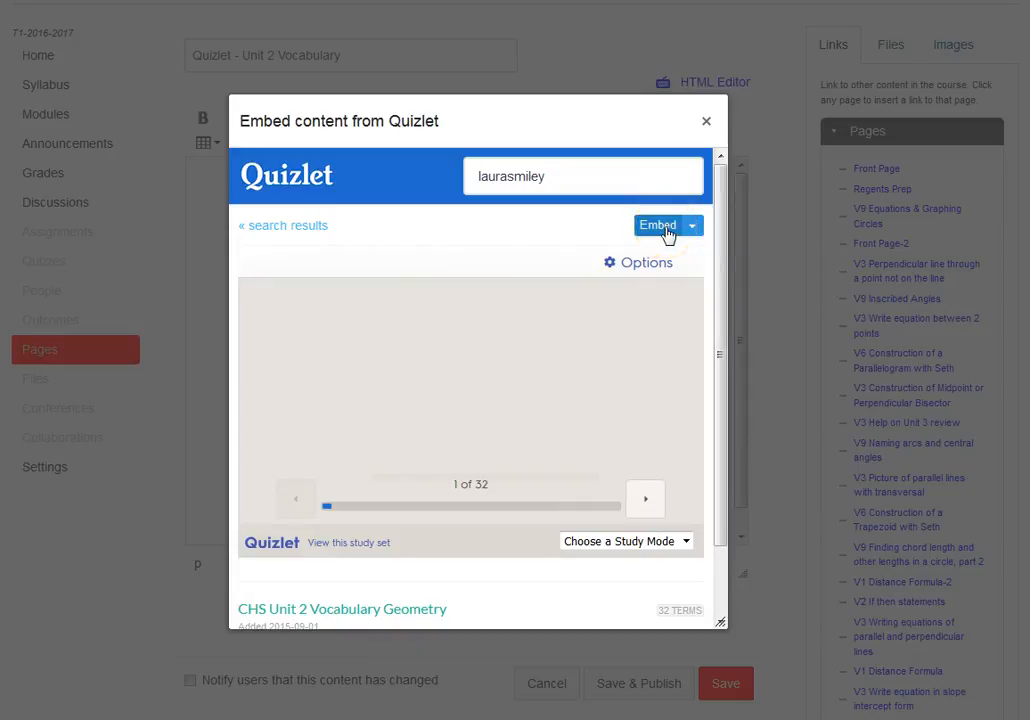
left_click(656, 225)
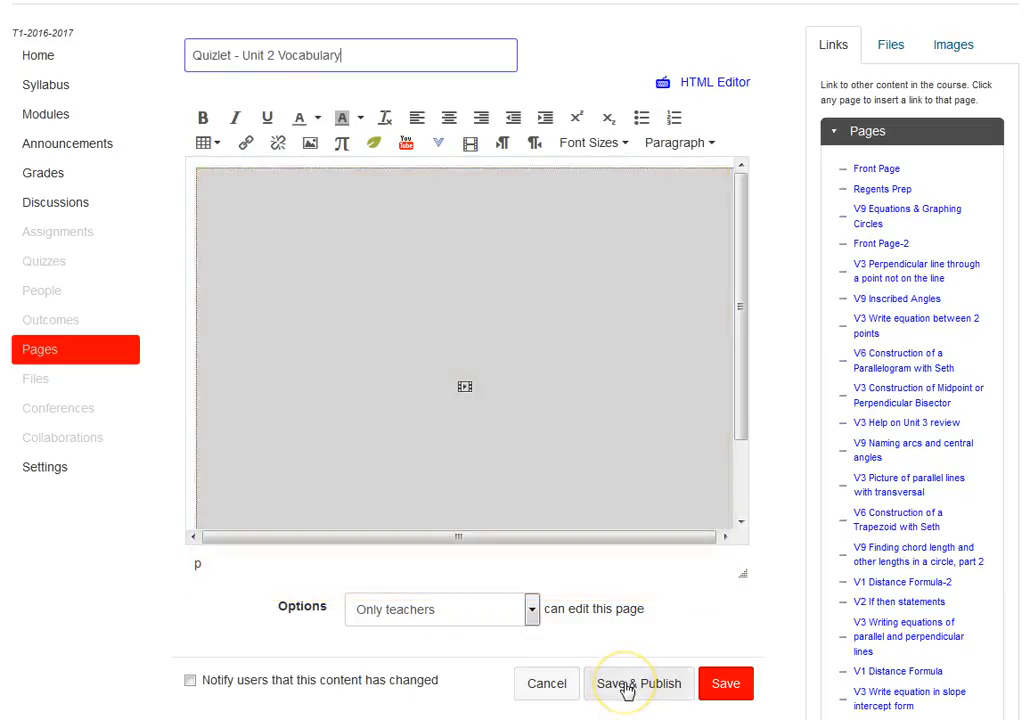
left_click(639, 683)
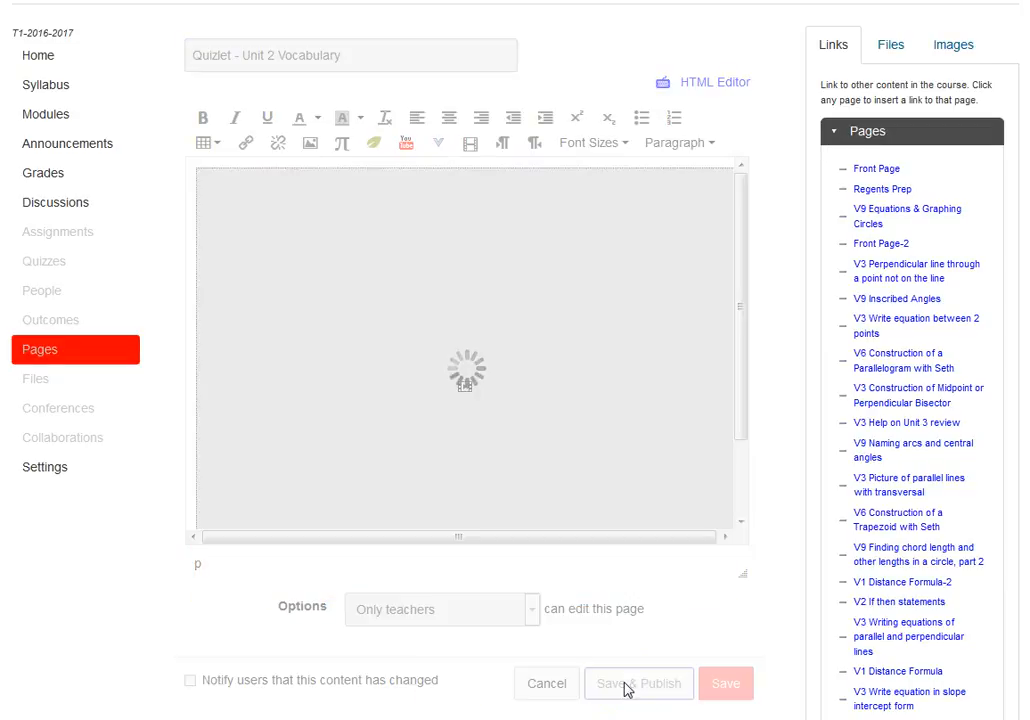
- Review the published 'Quizlet - Unit 2 Vocabulary-2' page with its embedded 32-term set
left_click(639, 683)
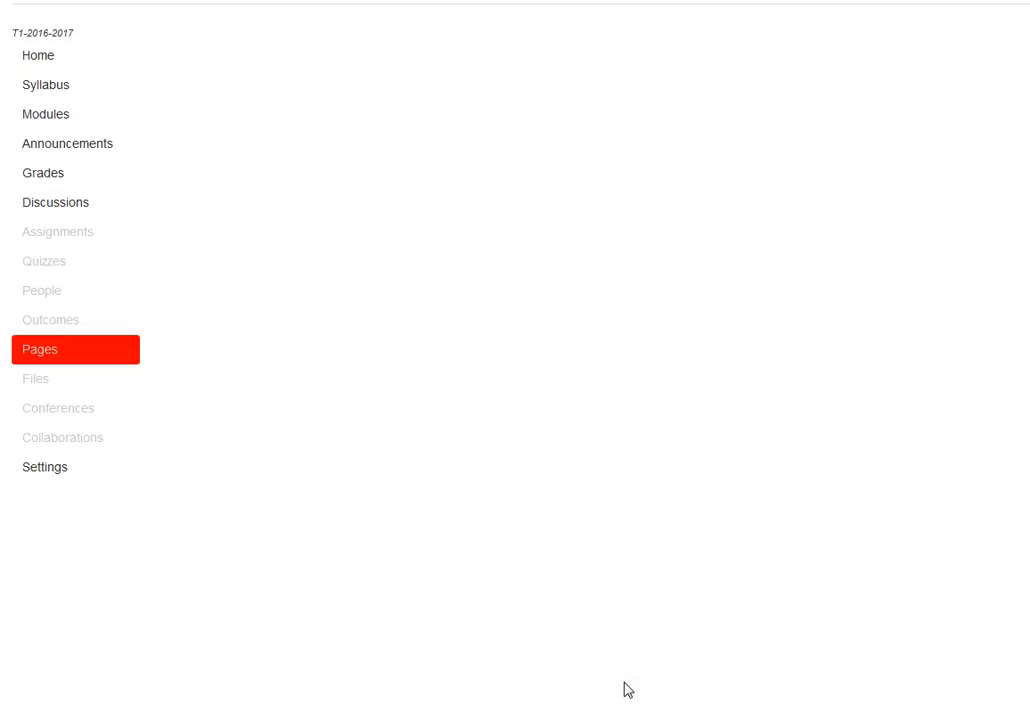
left_click(40, 349)
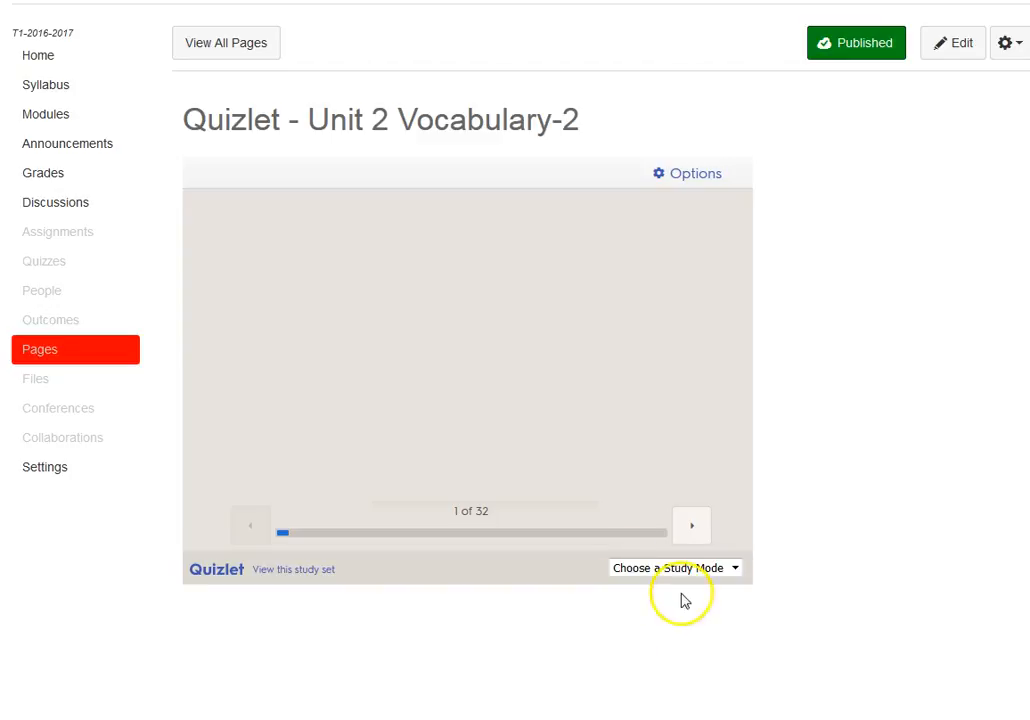
mouse_move(262, 617)
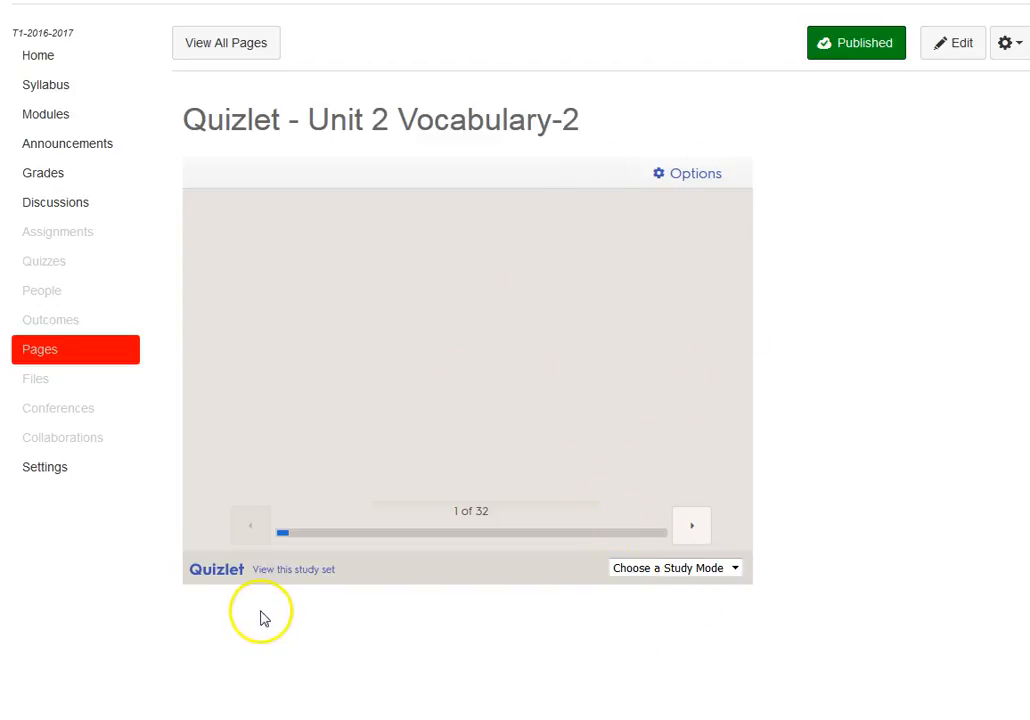
left_click(675, 567)
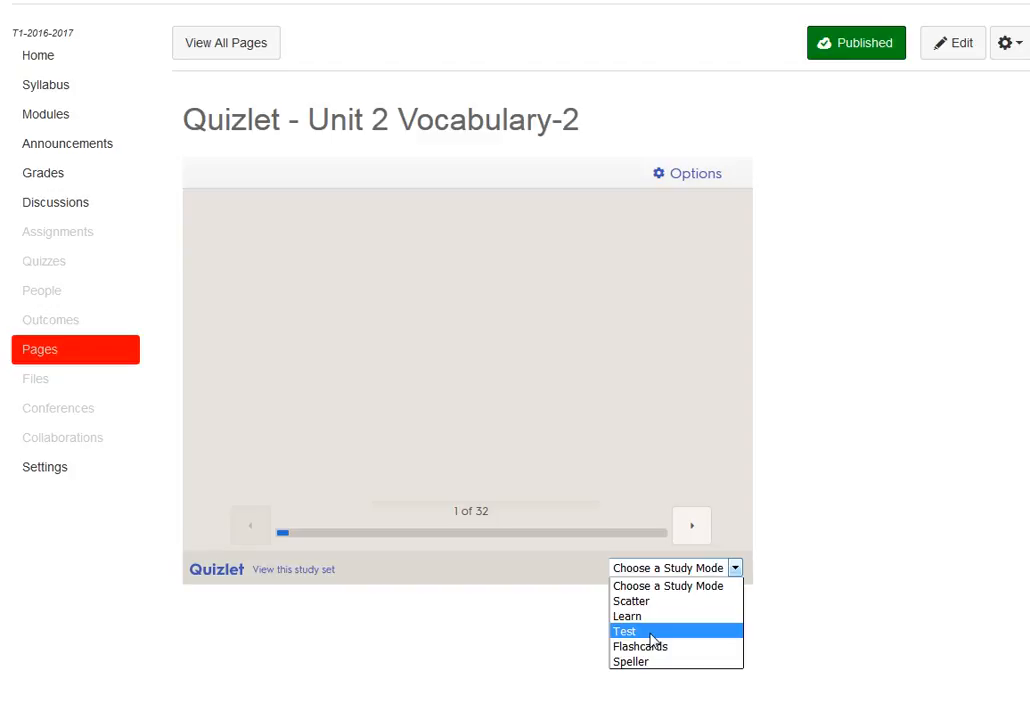
- Generate a four-question Quizlet practice test, answer it, and check answers, scoring F, 25%
left_click(624, 631)
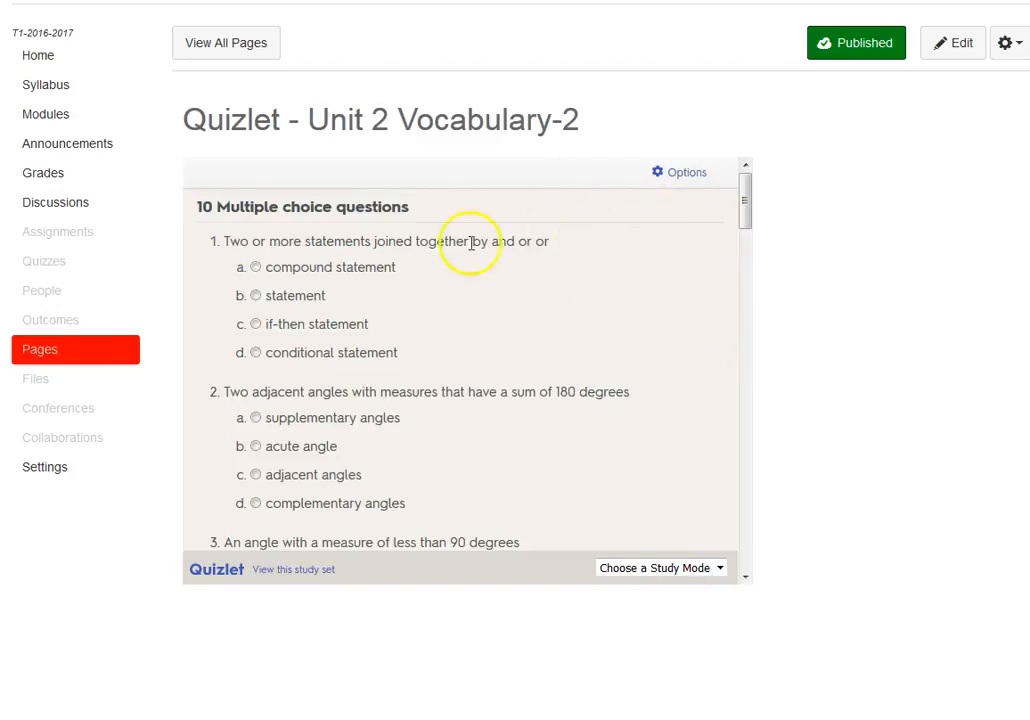
left_click(678, 172)
type("4")
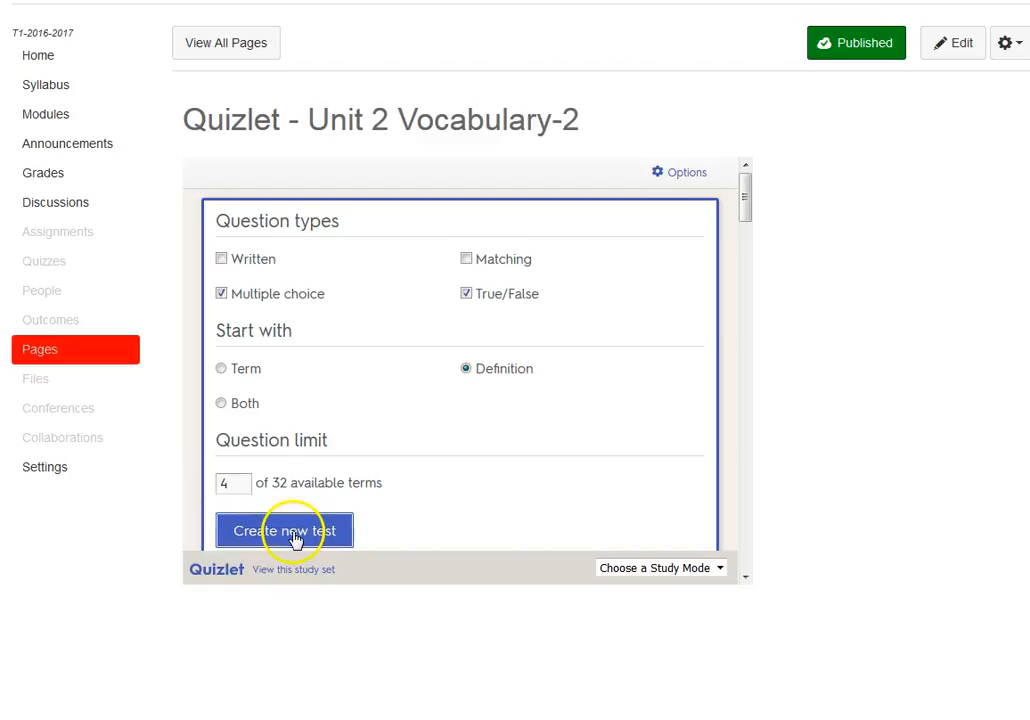
left_click(285, 530)
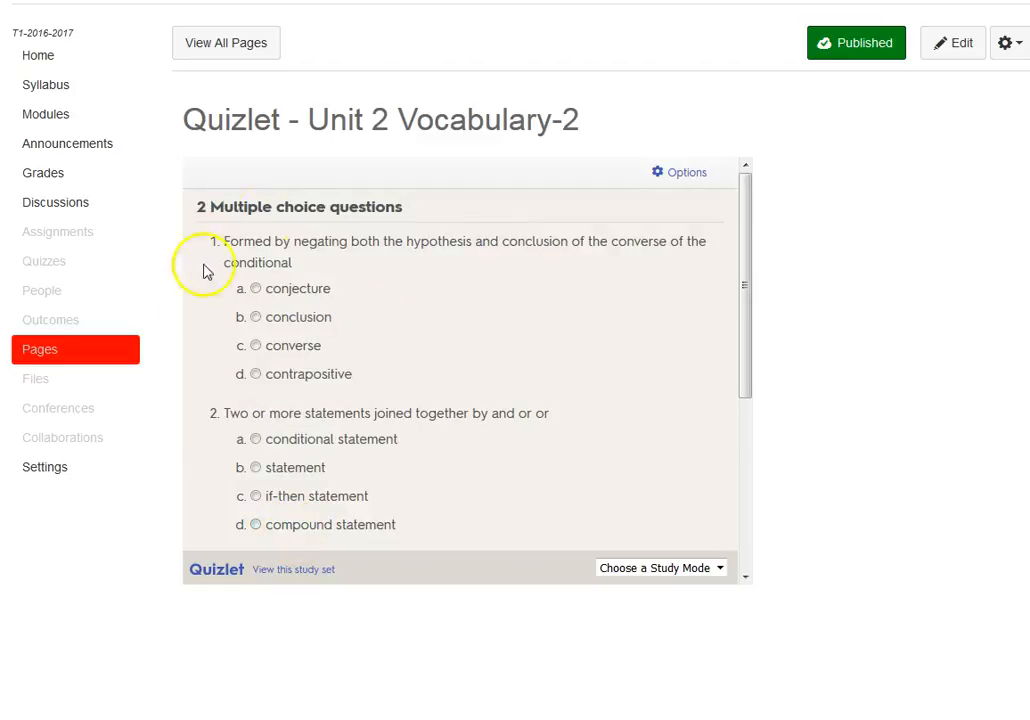
left_click(257, 346)
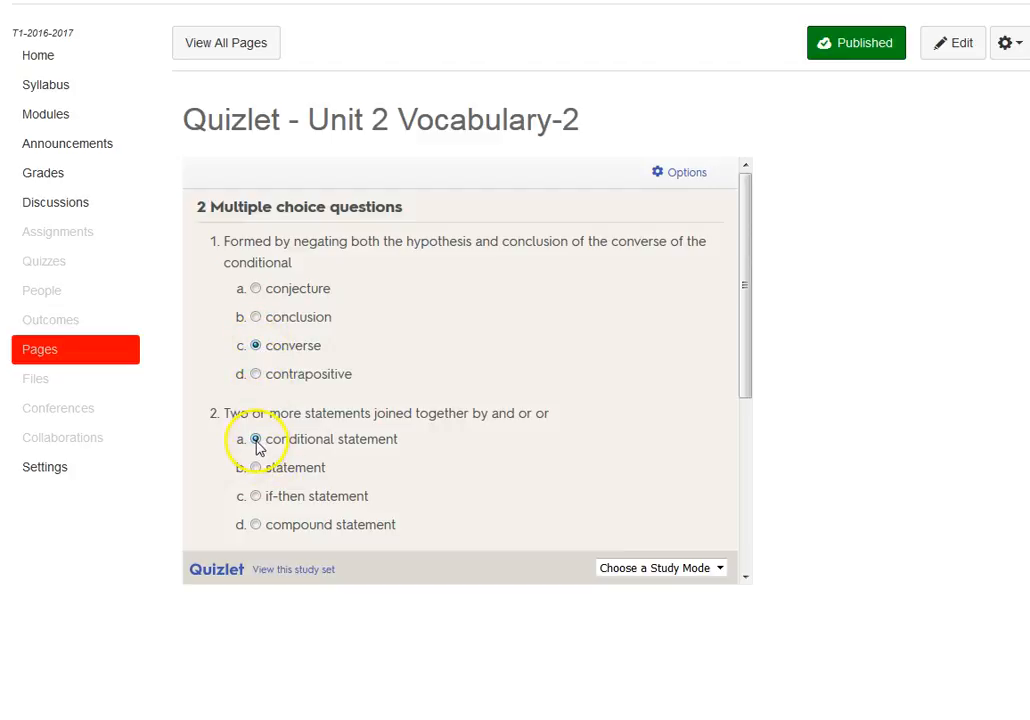
scroll("down", 3)
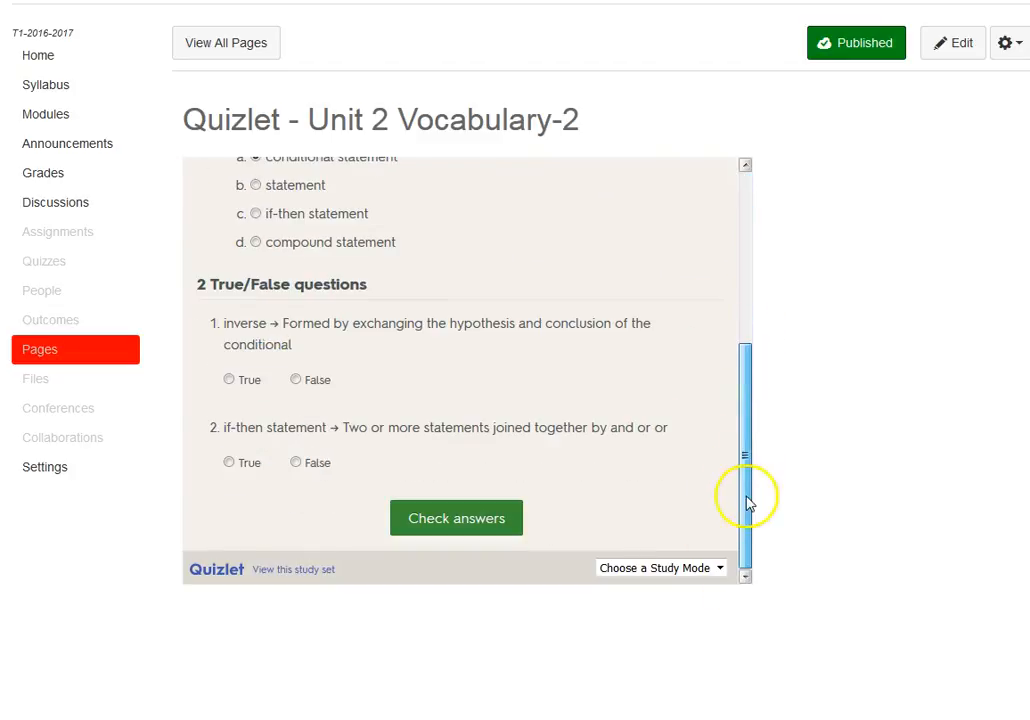
left_click(229, 379)
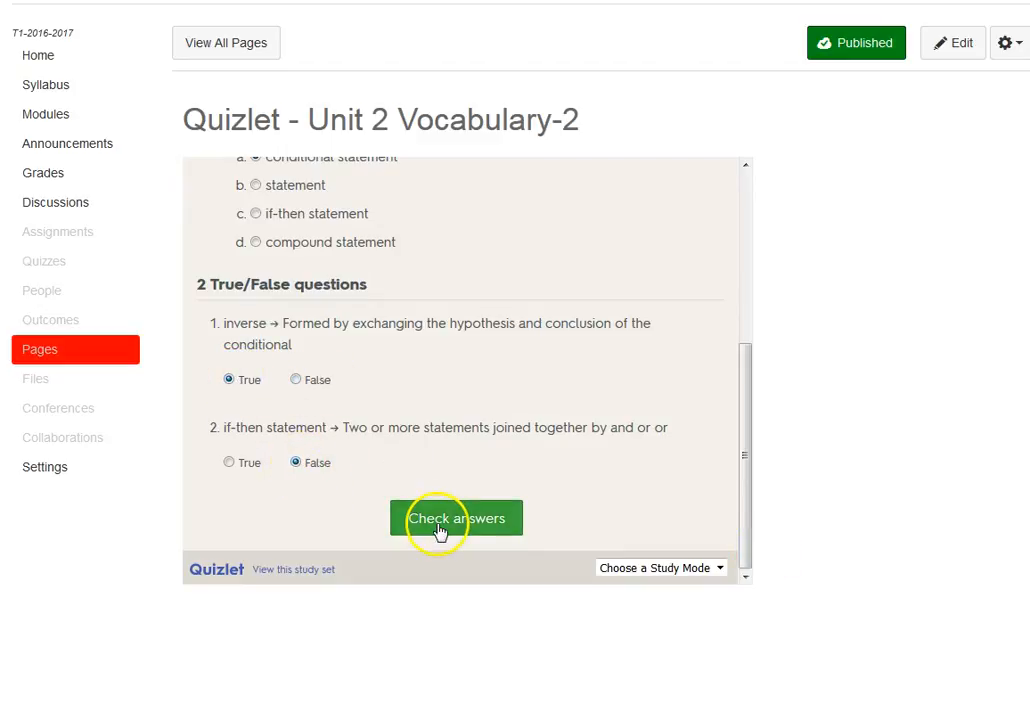
left_click(458, 518)
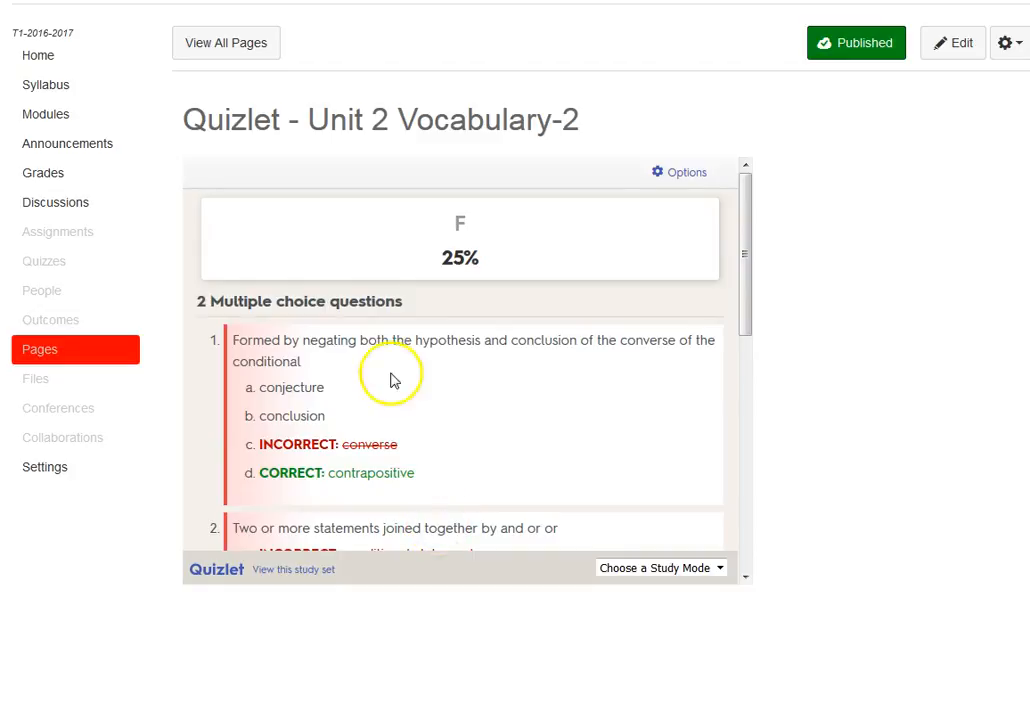
mouse_move(705, 229)
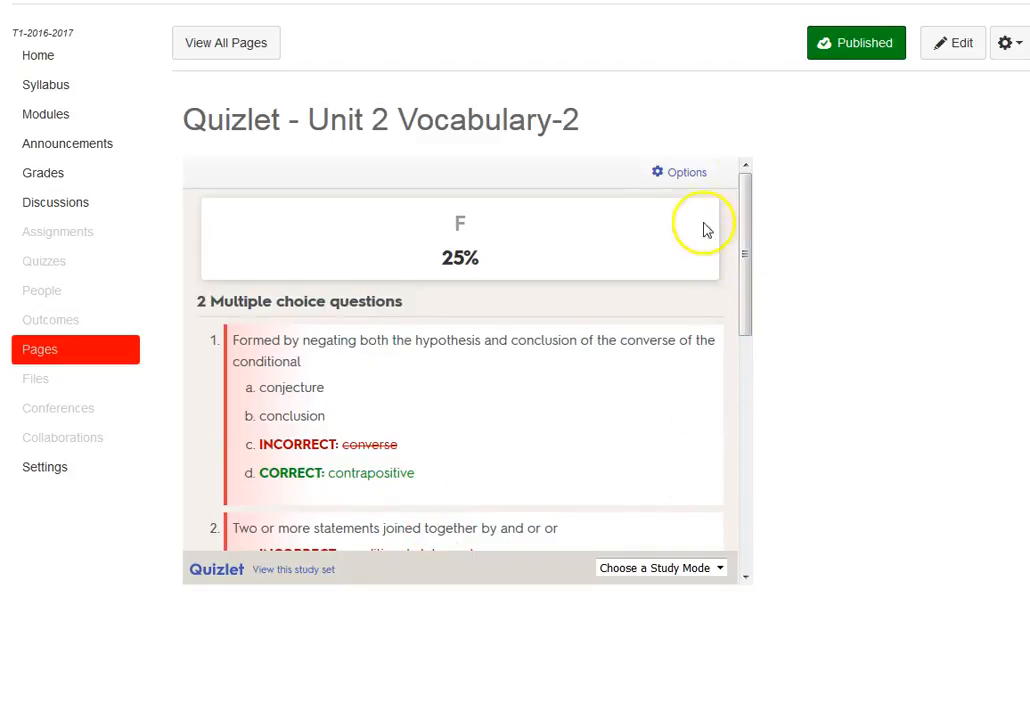
mouse_move(688, 571)
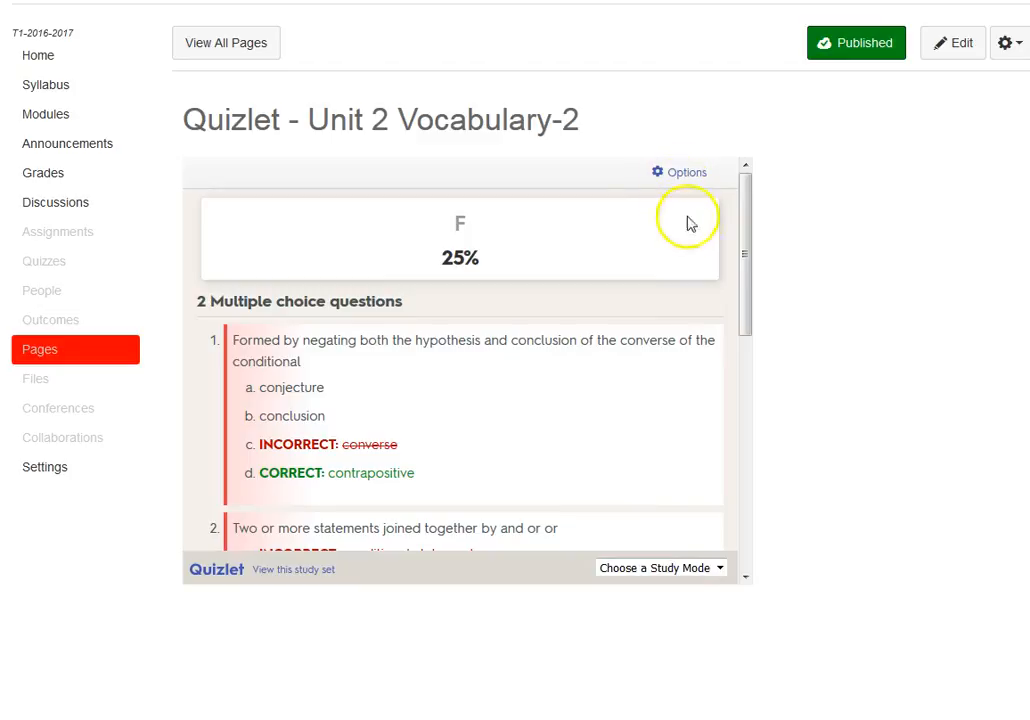
mouse_move(822, 347)
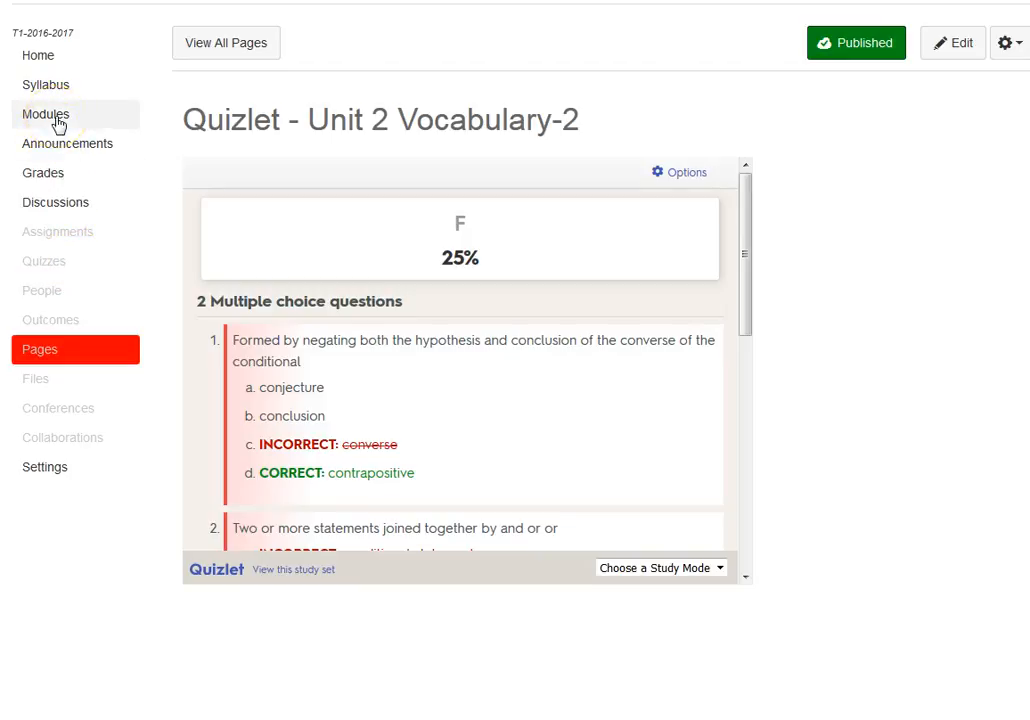
- Open Modules and the add-item window for the Unit 2 Logic and Proofs module
left_click(46, 114)
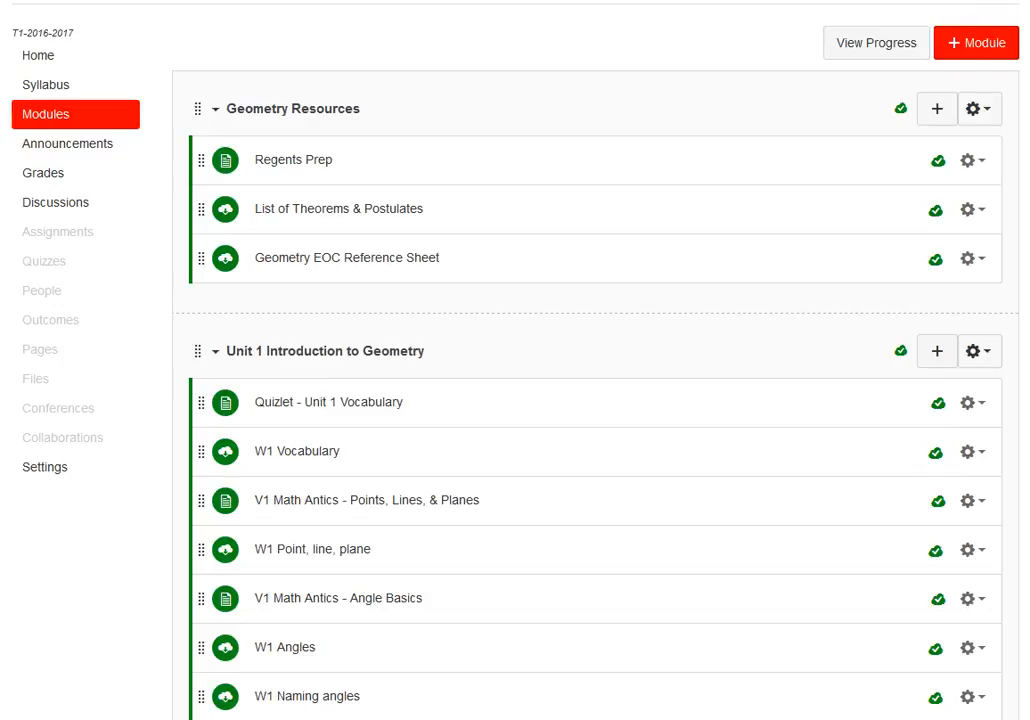
scroll("down", 3)
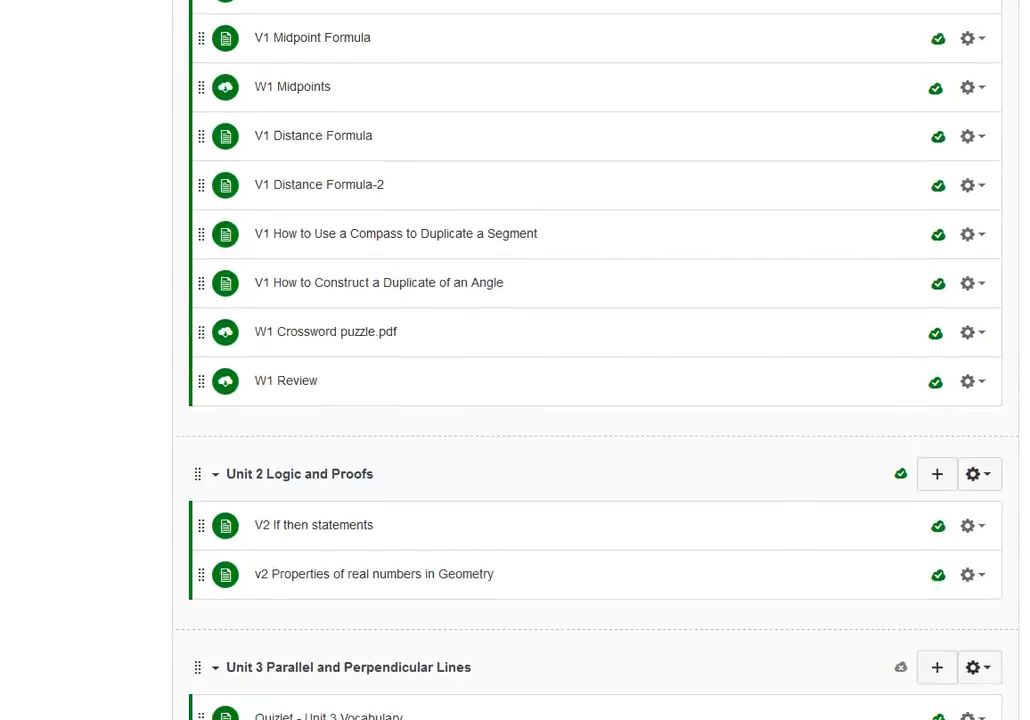
scroll("down", 3)
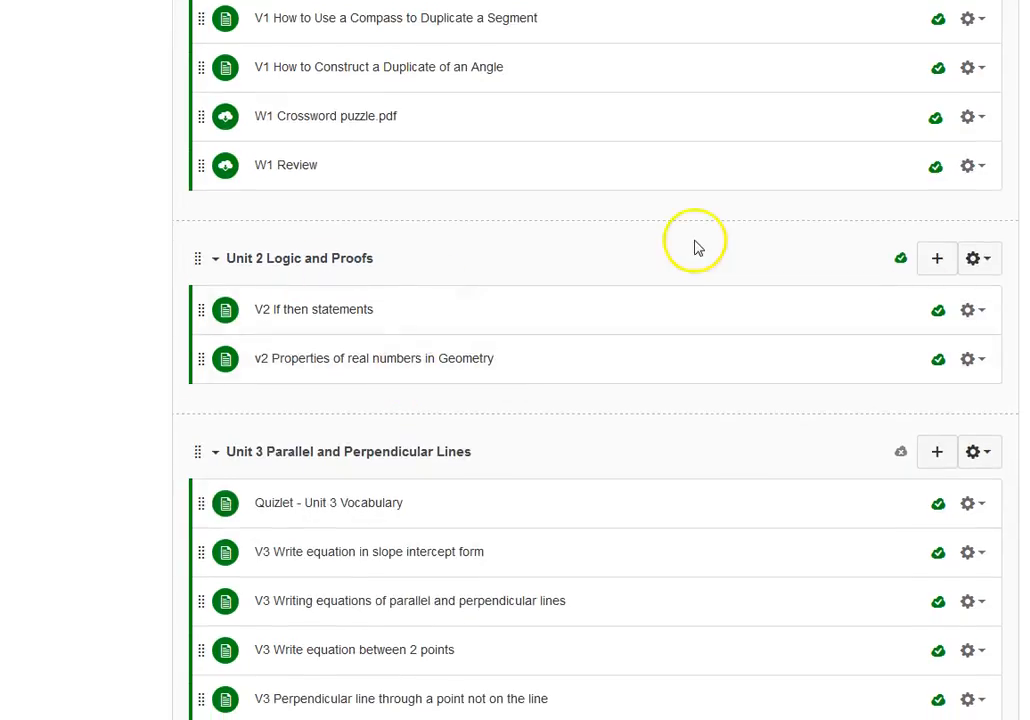
left_click(936, 258)
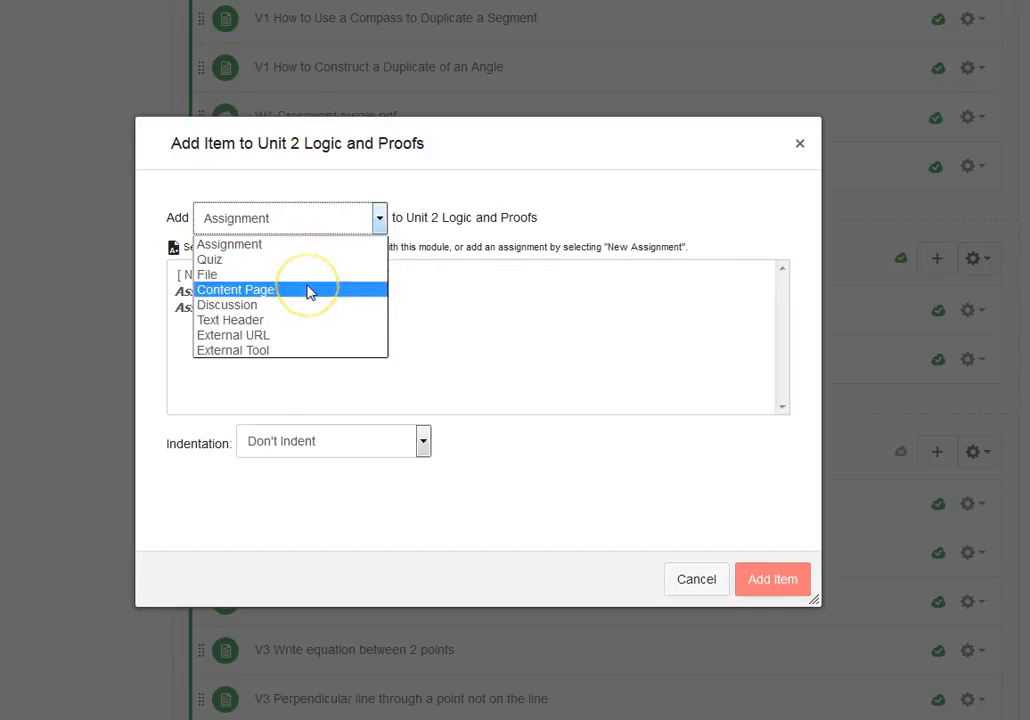
- Add the 'Quizlet - Unit 2 Vocabulary' content page as a module item and publish it
left_click(235, 289)
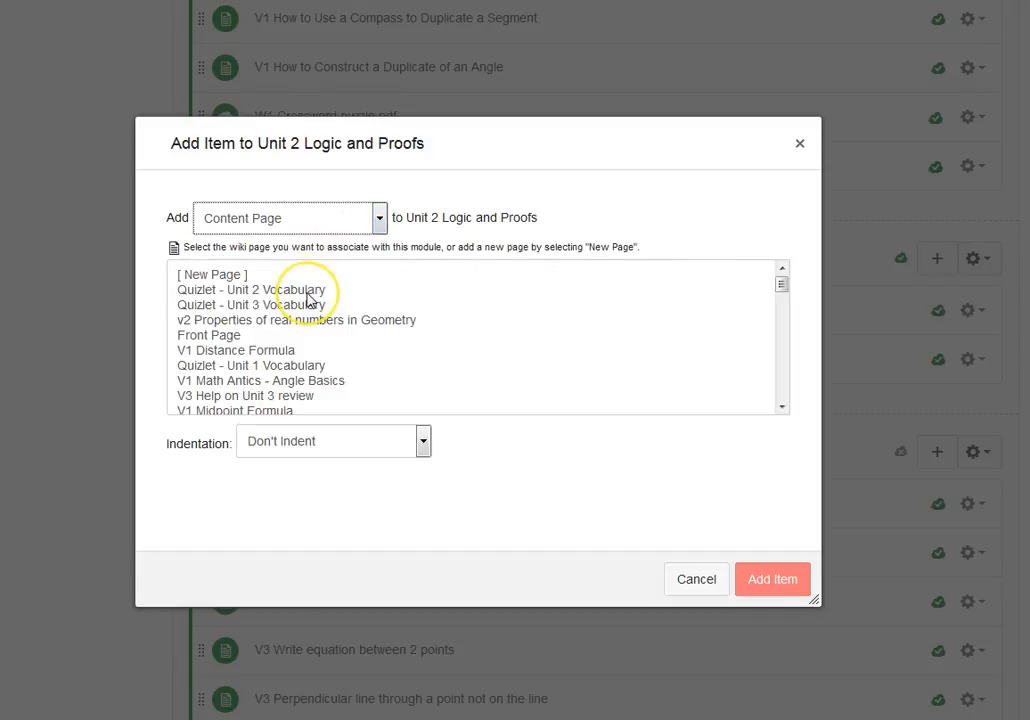
left_click(251, 289)
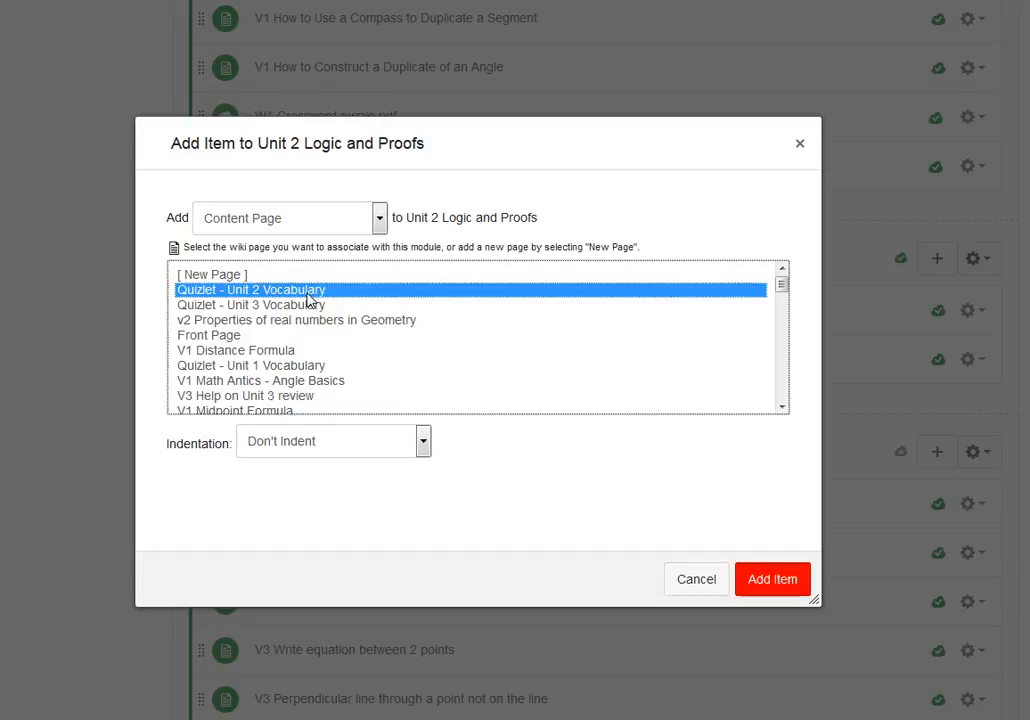
left_click(772, 579)
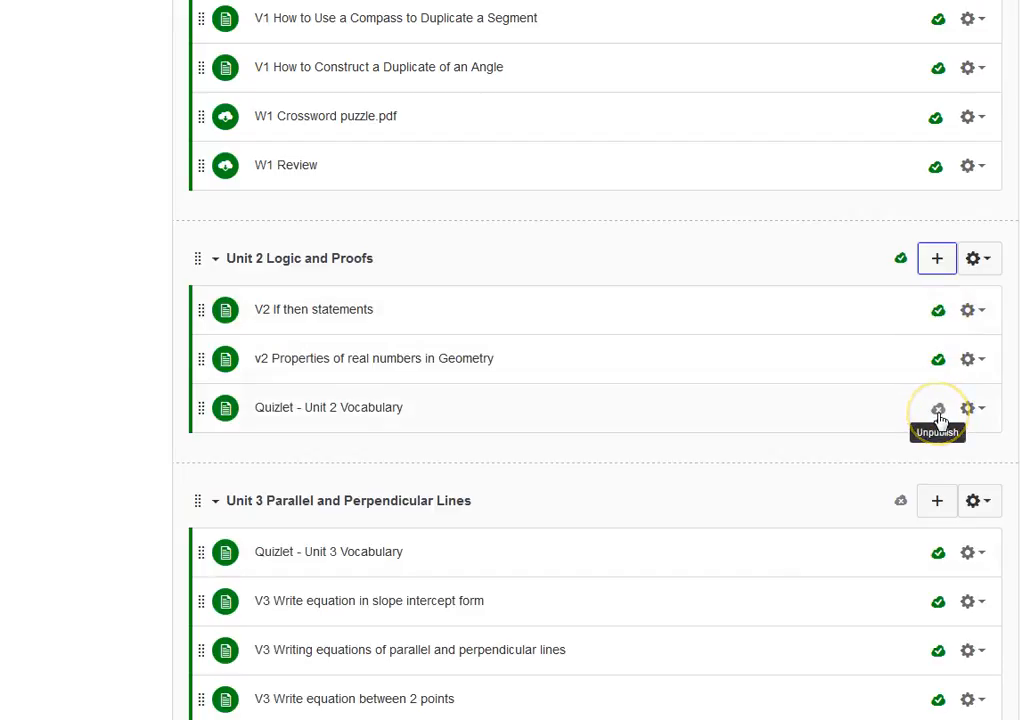
left_click(937, 407)
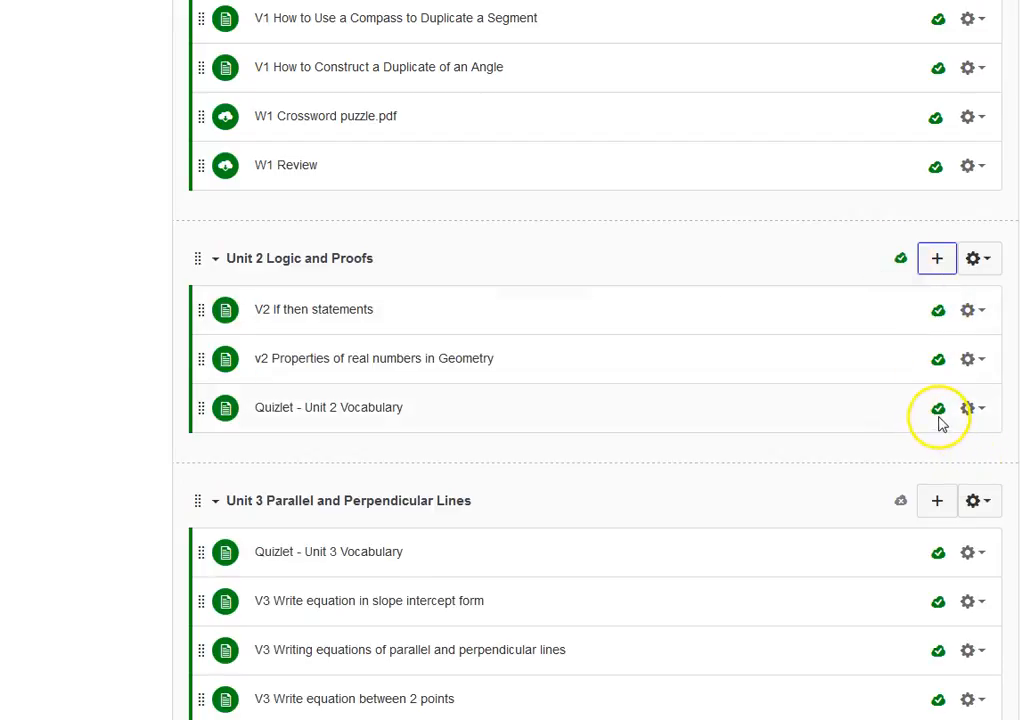